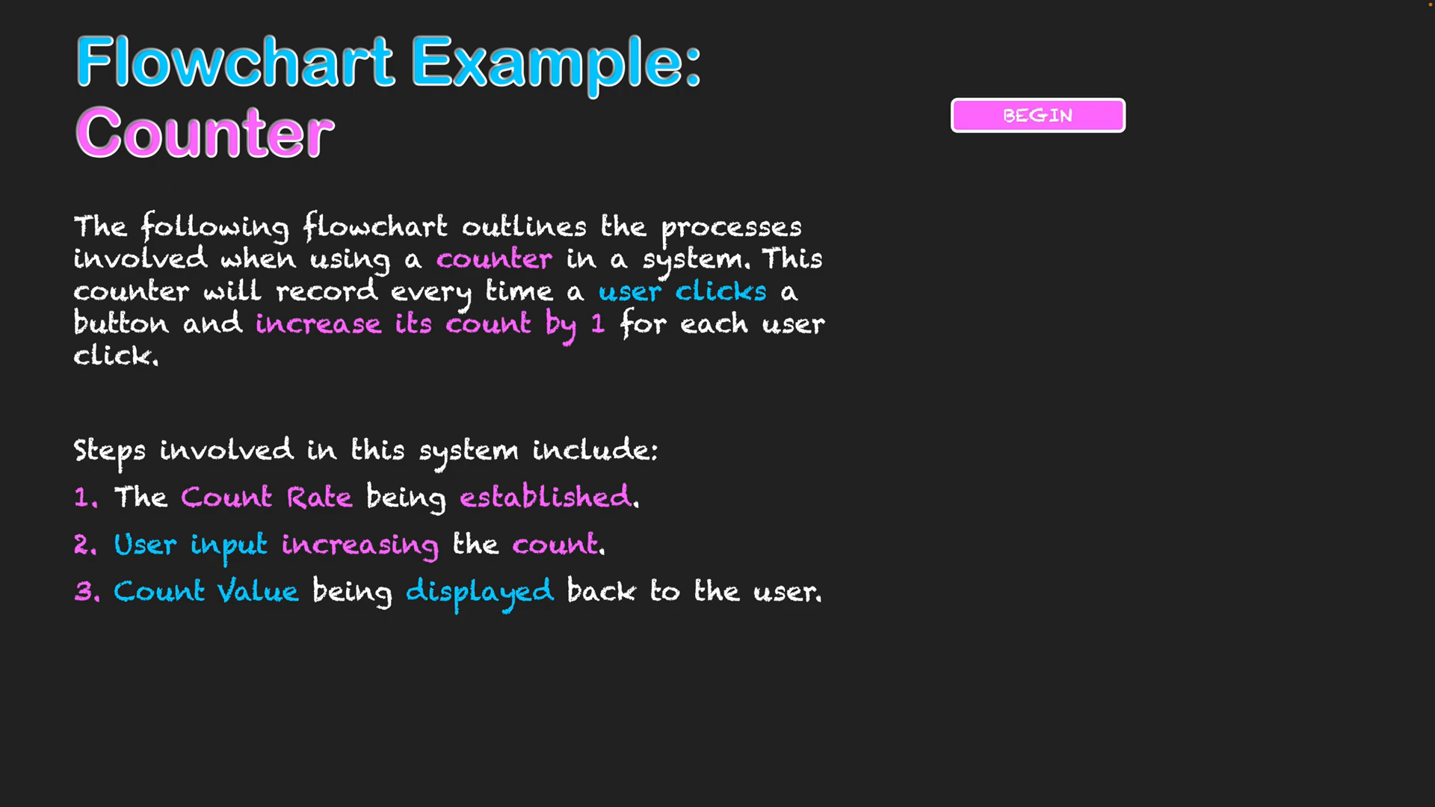
pyautogui.click(1037, 115)
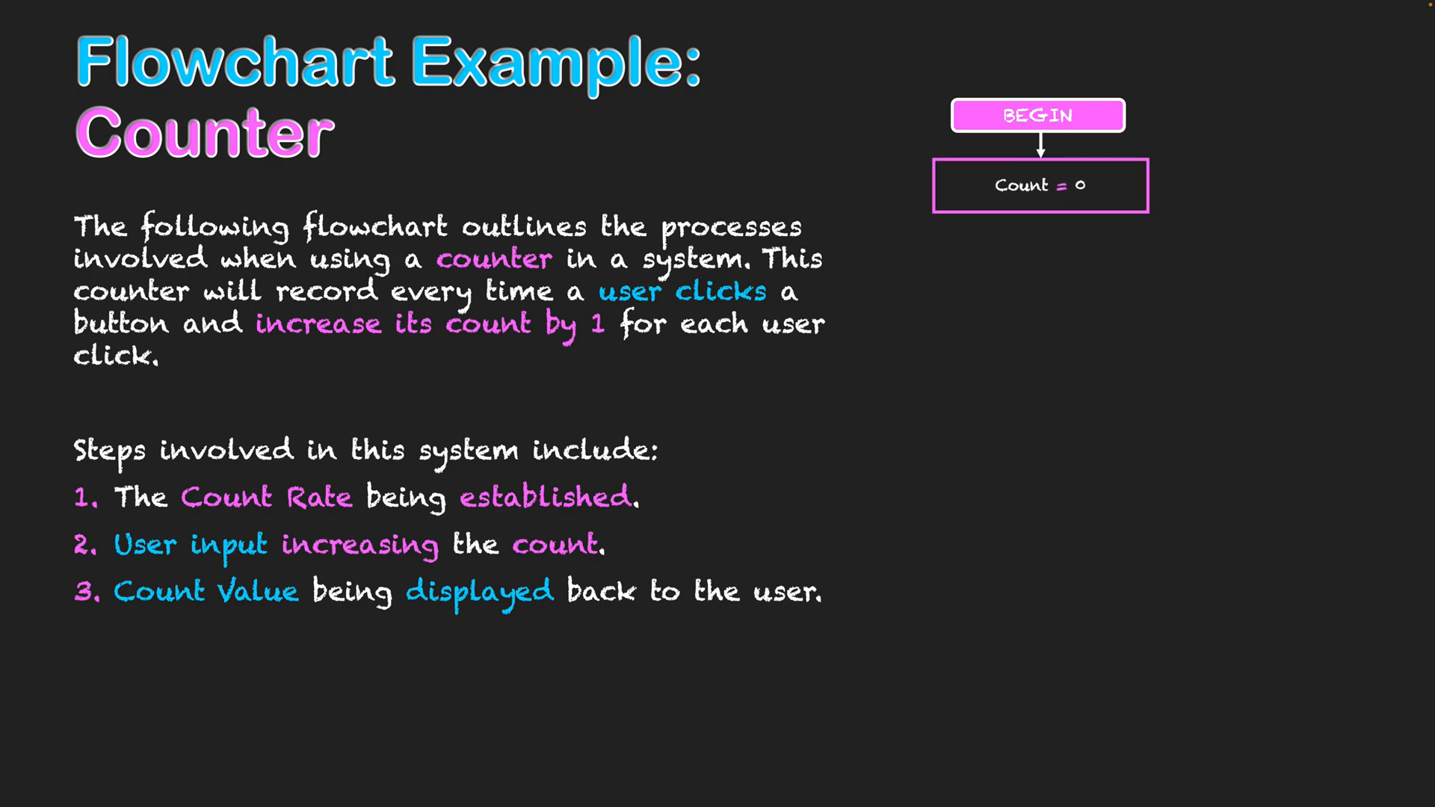